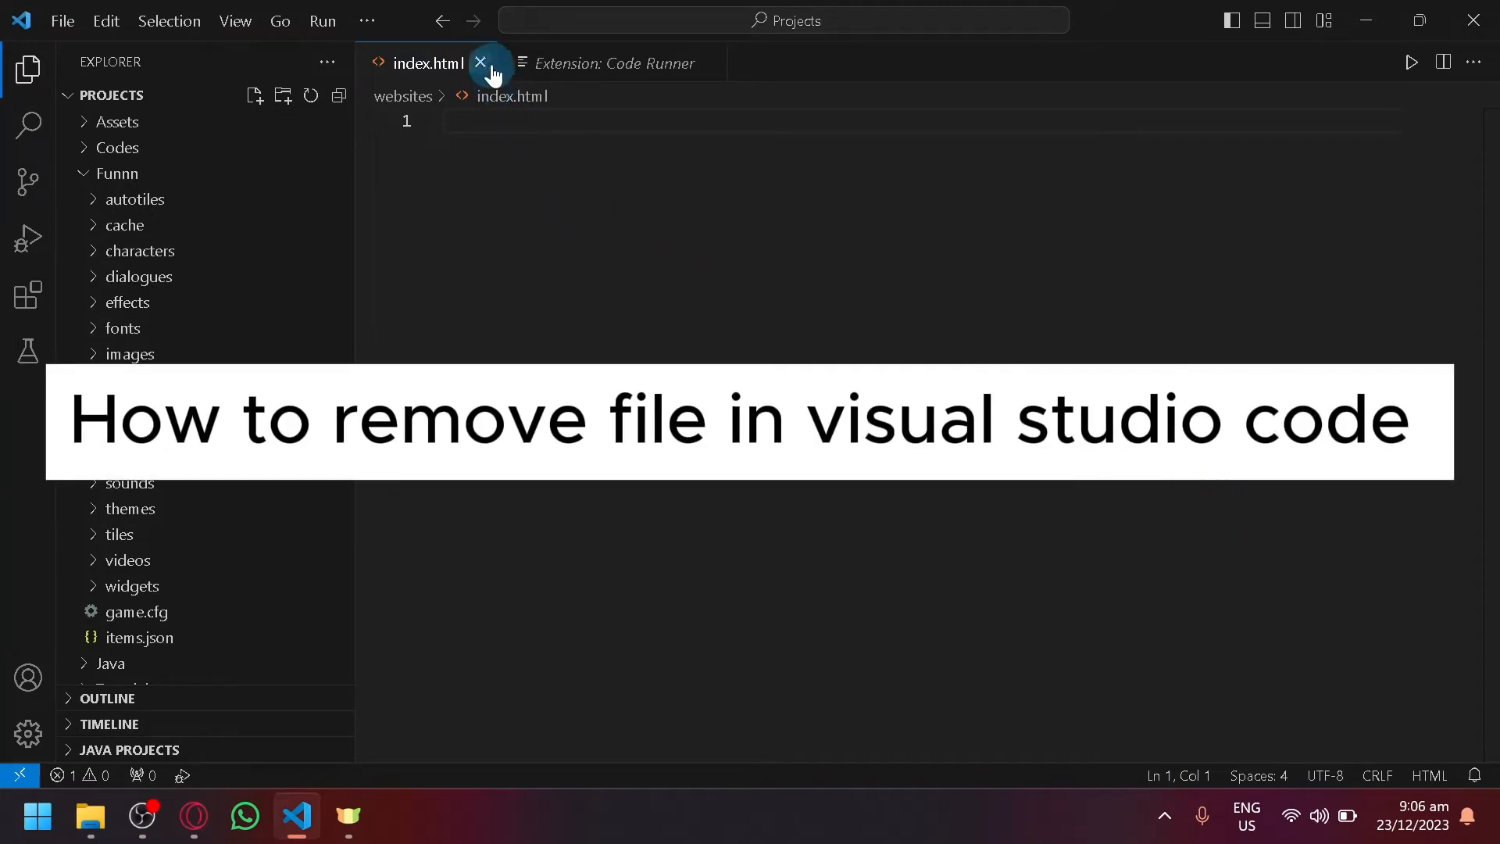
Close the index.html and Extension: Code Runner tabs, leaving no editors open.
{"action": "left_click", "coordinate": [480, 62]}
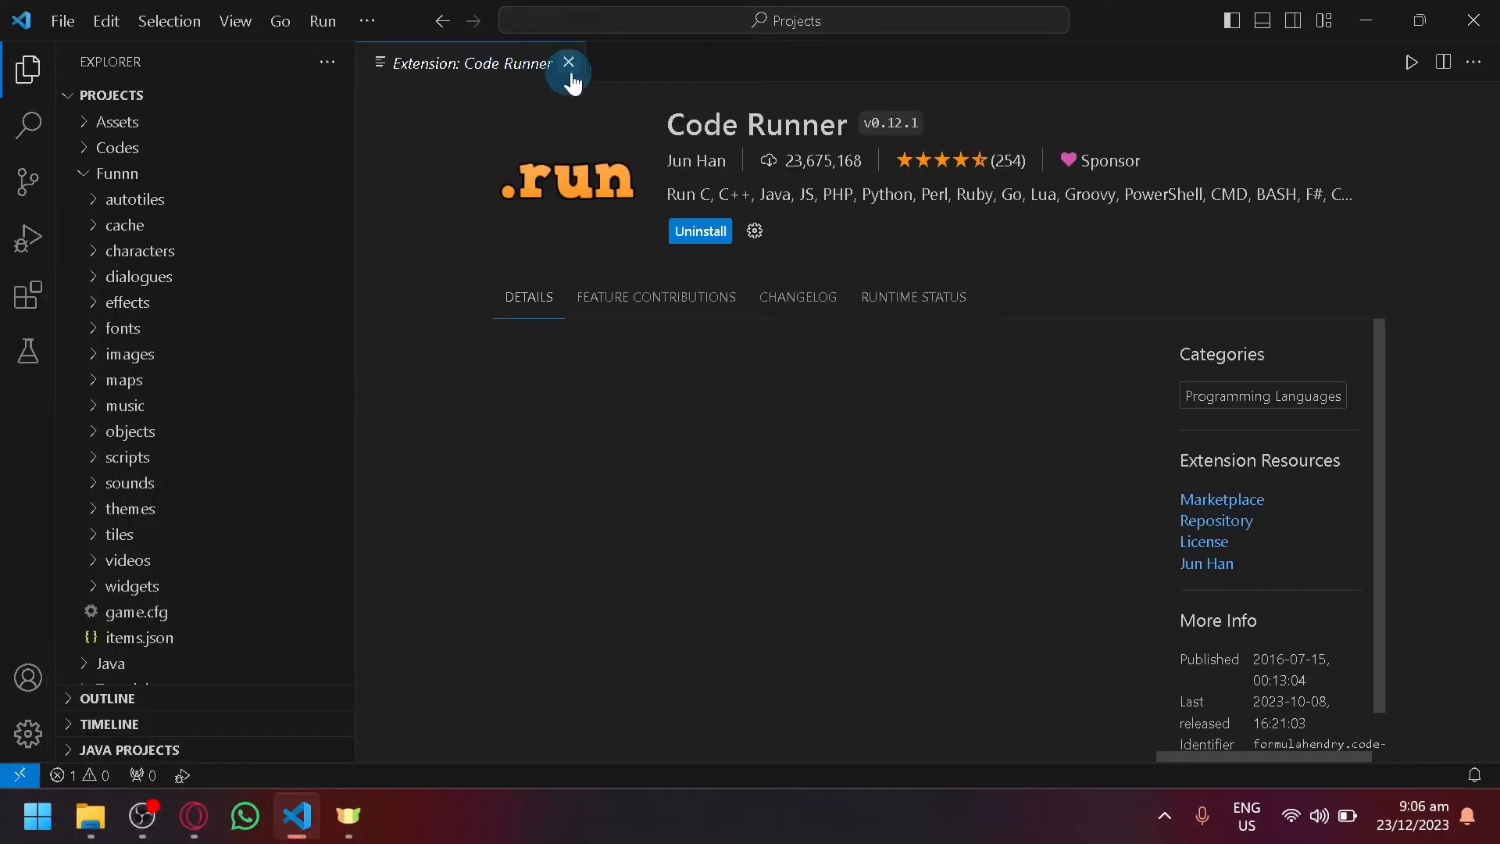
{"action": "left_click", "coordinate": [569, 62]}
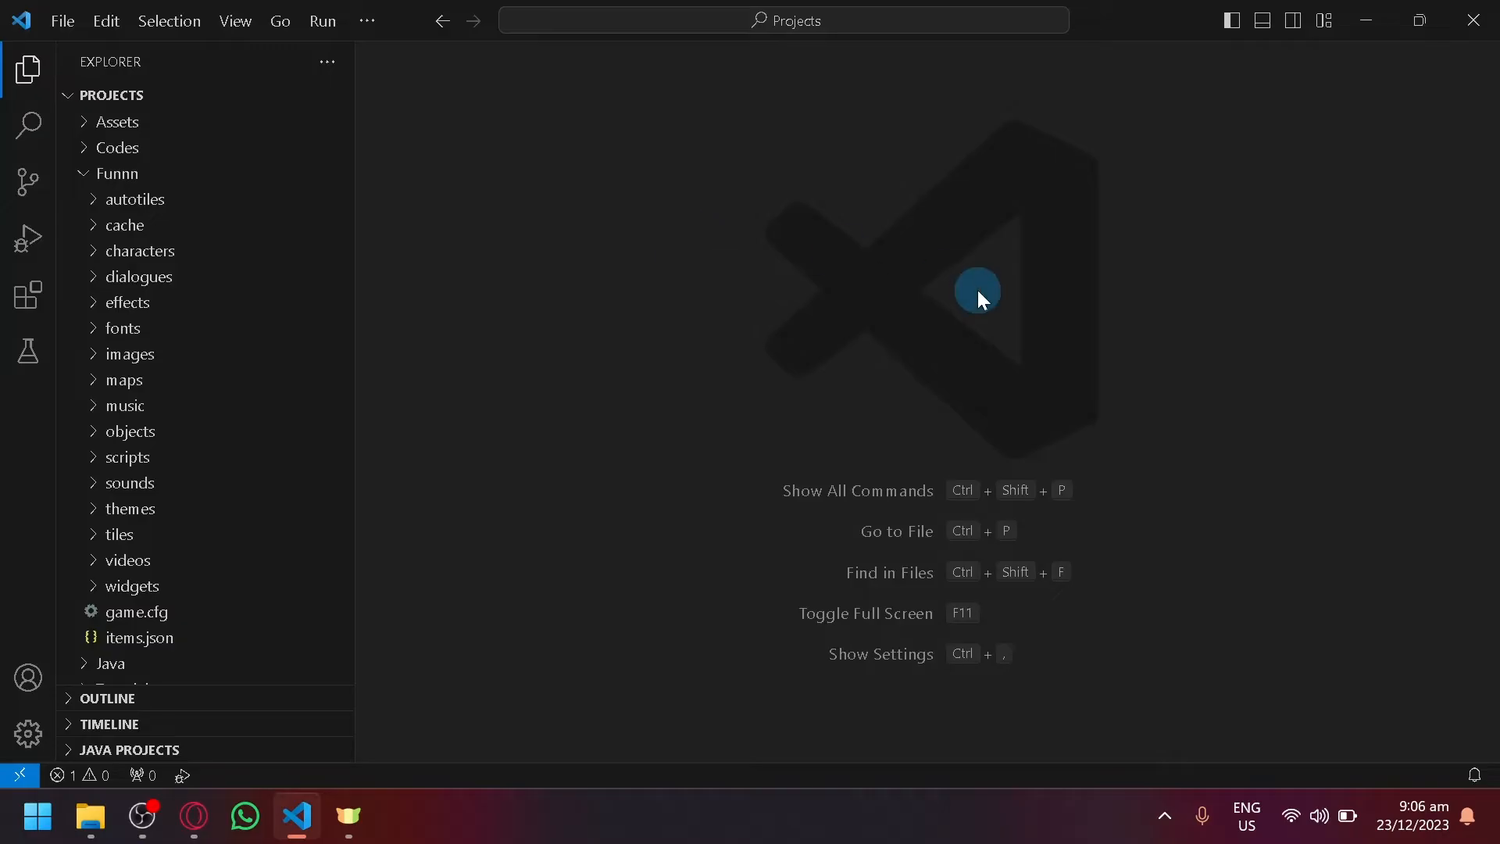
{"action": "mouse_move", "coordinate": [292, 507]}
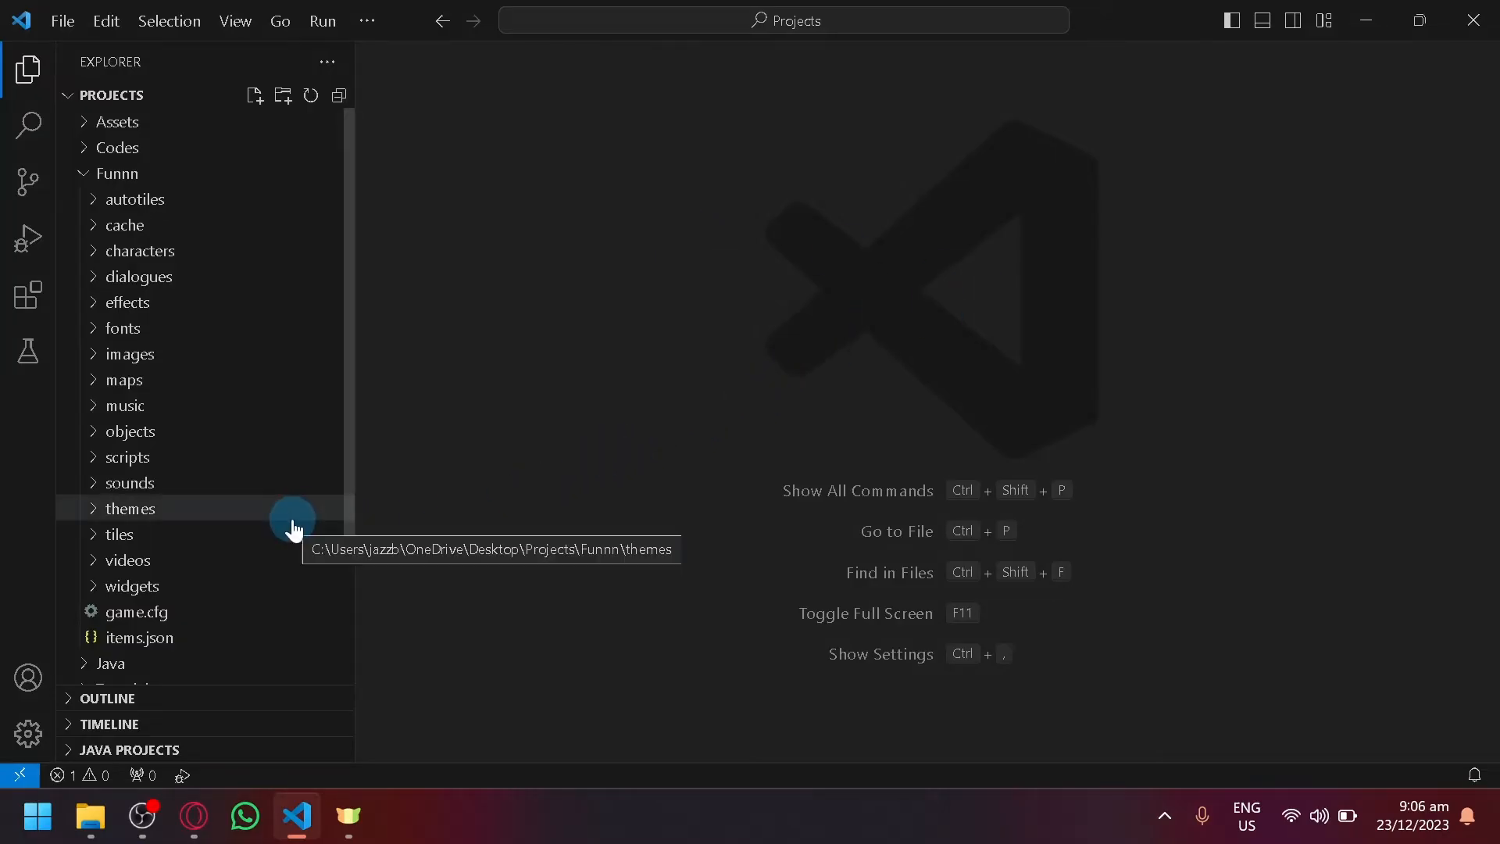
{"action": "scroll", "scroll_direction": "down", "scroll_amount": 3}
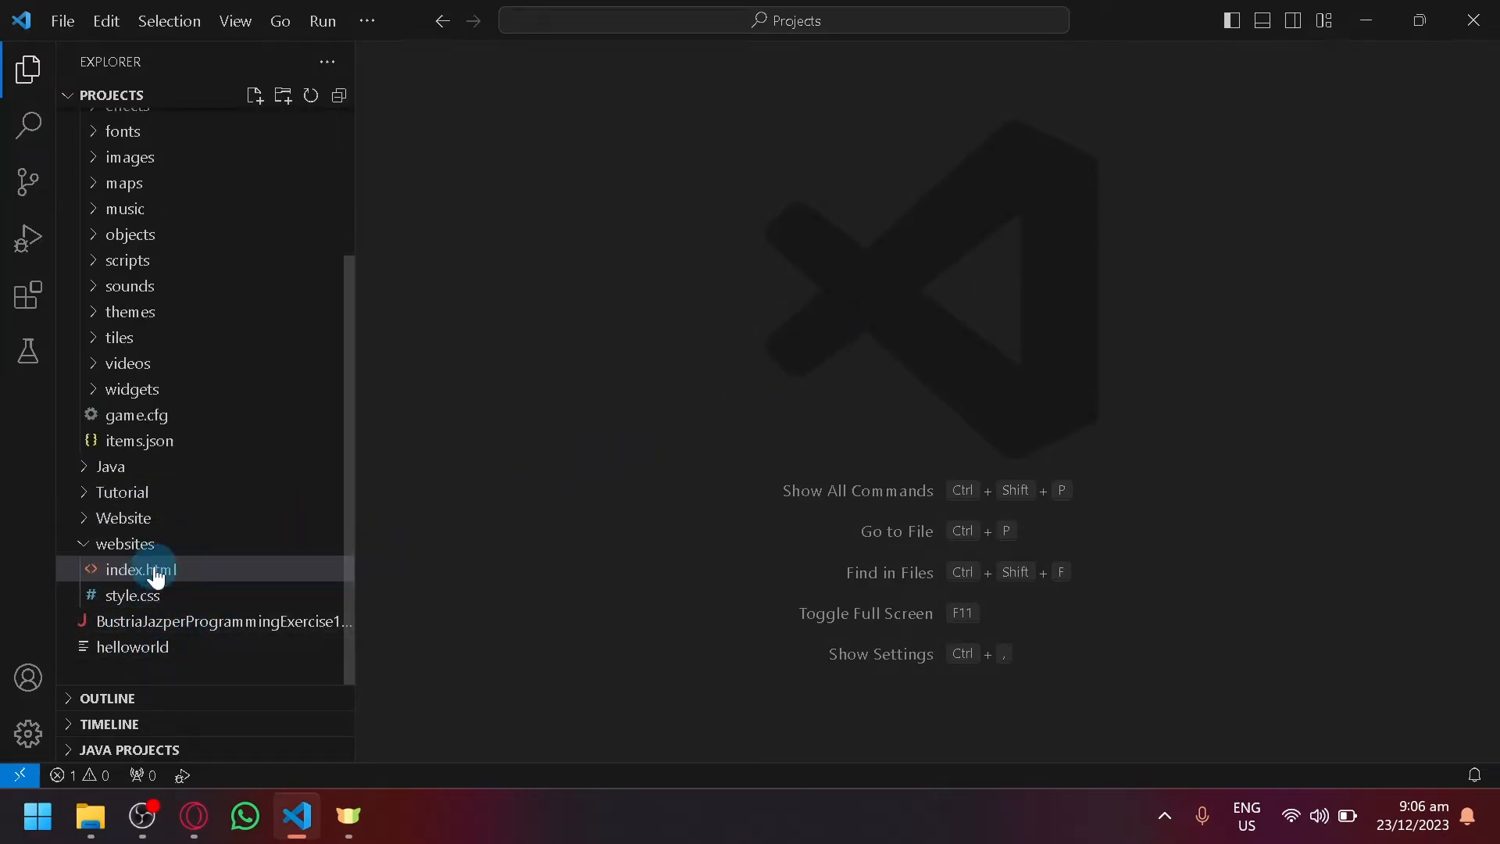
{"action": "scroll", "scroll_direction": "up", "scroll_amount": 3}
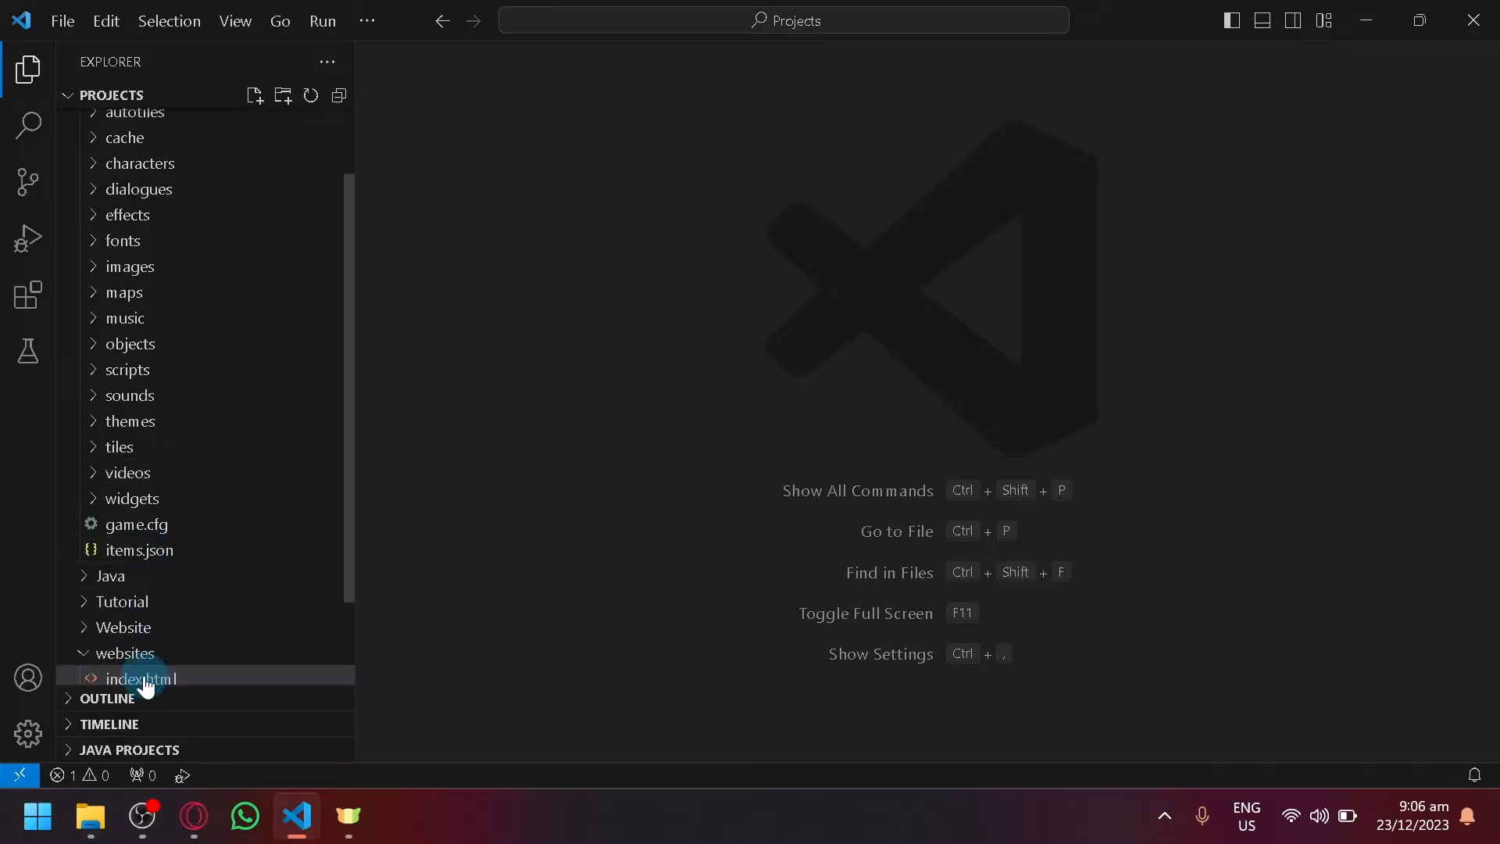
Open the websites folder's index.html in the editor.
{"action": "left_click", "coordinate": [139, 678]}
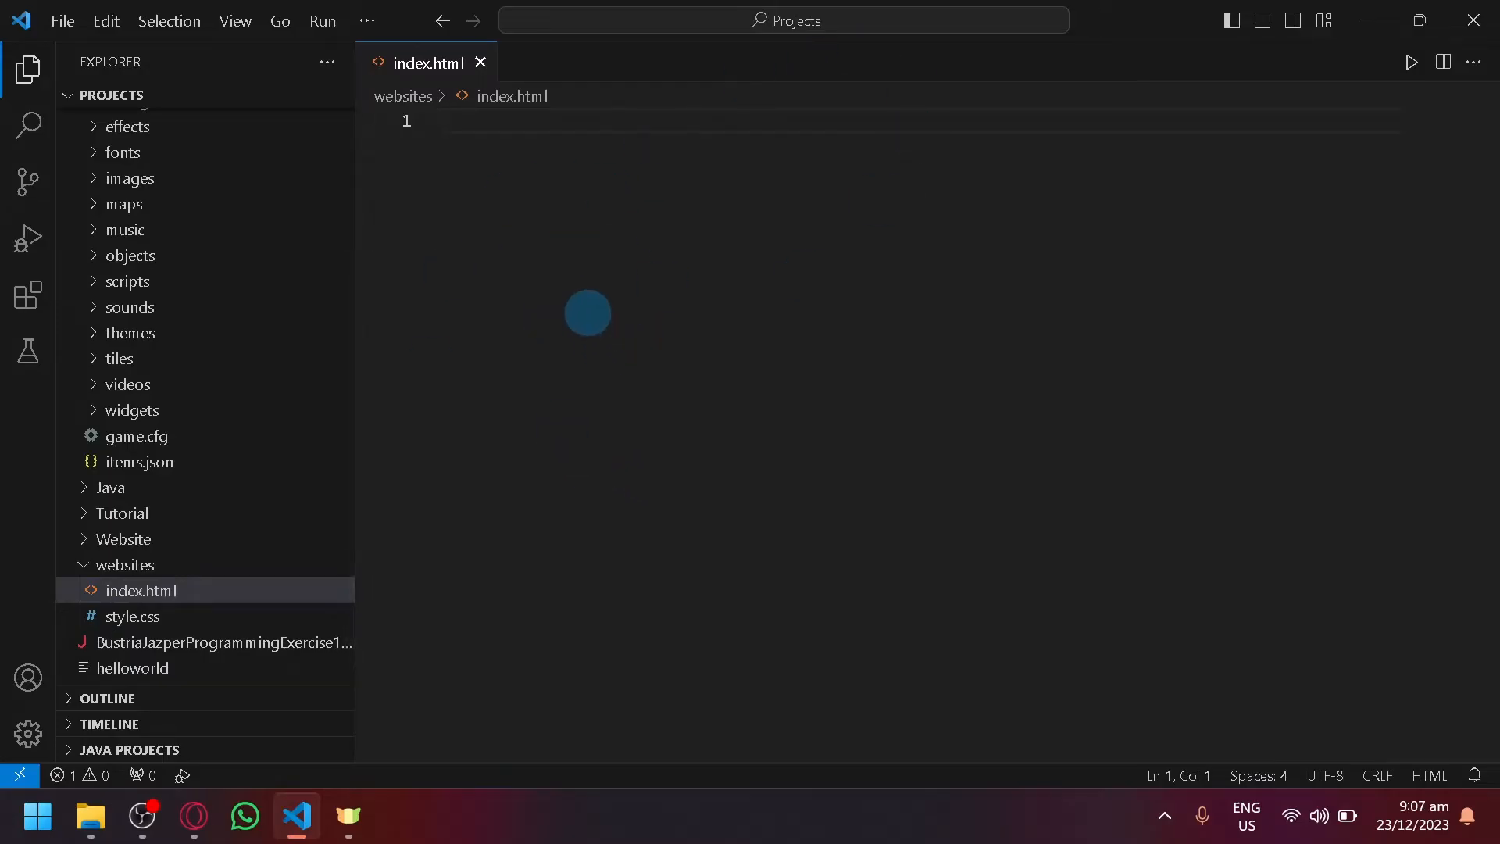
{"action": "mouse_move", "coordinate": [638, 411]}
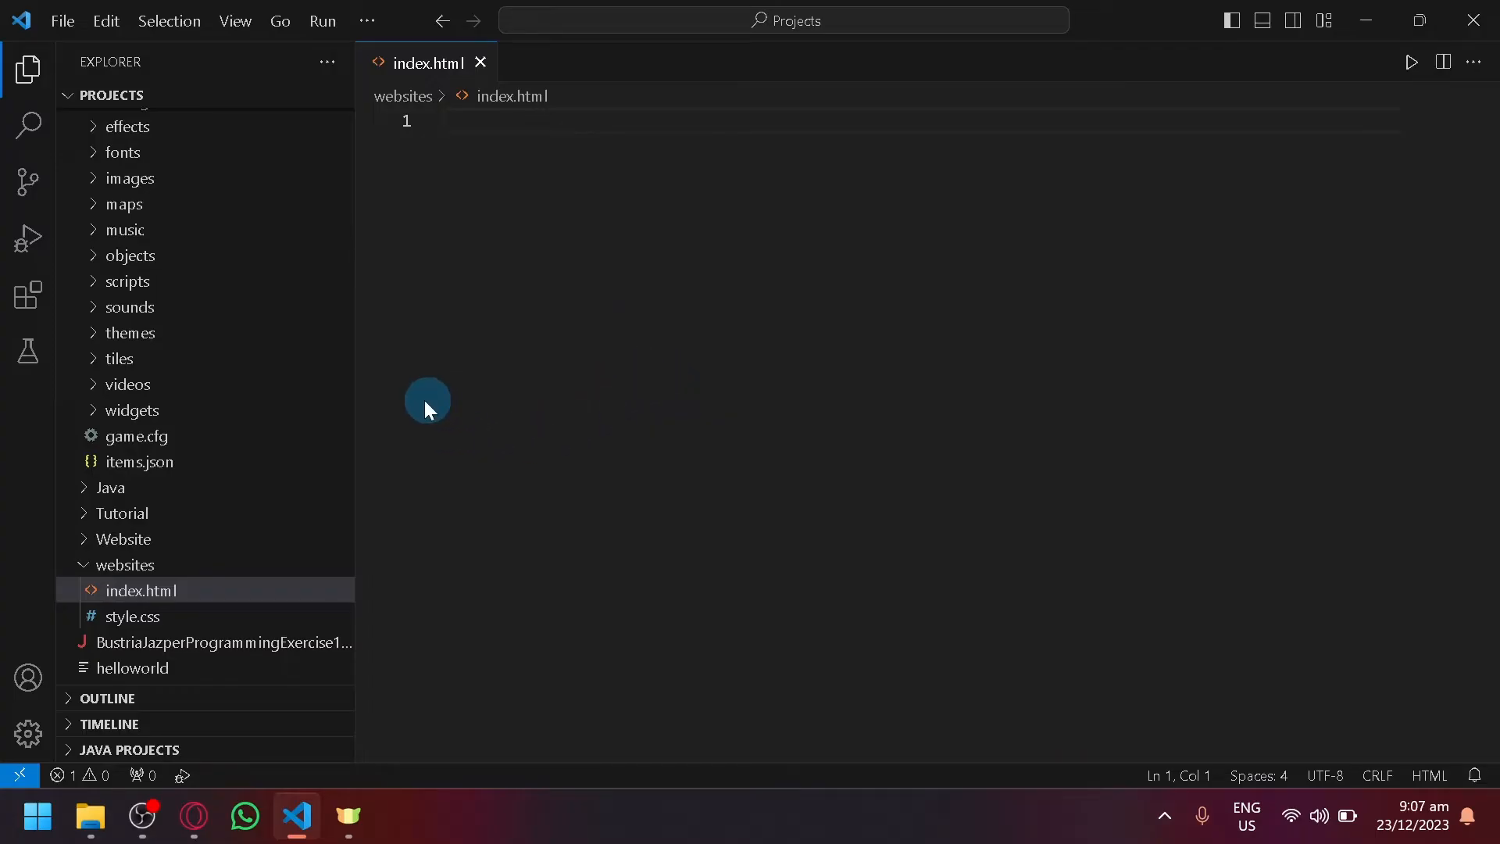
{"action": "mouse_move", "coordinate": [251, 66]}
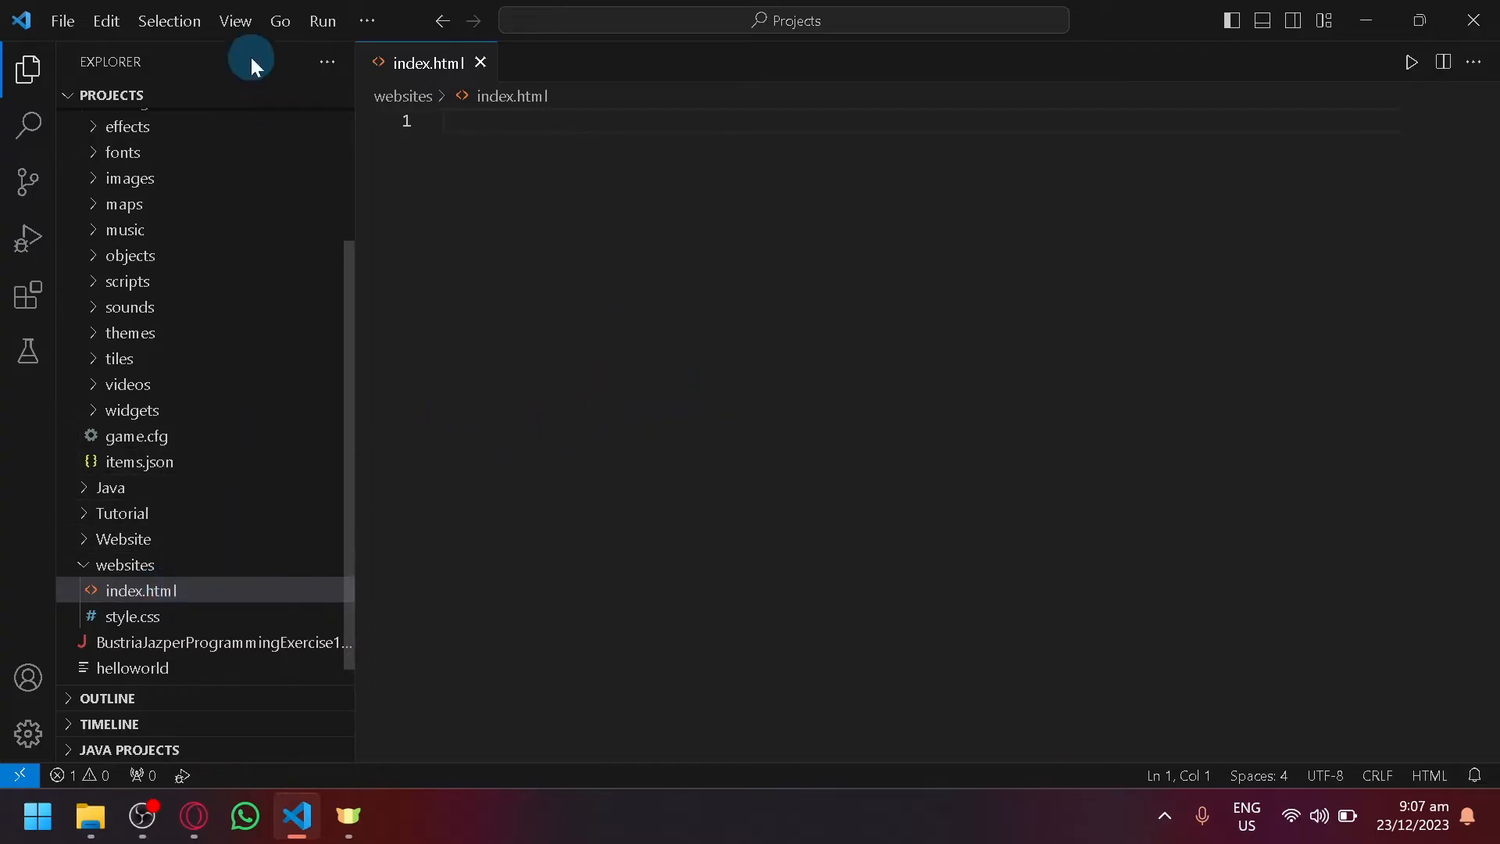
{"action": "mouse_move", "coordinate": [267, 347]}
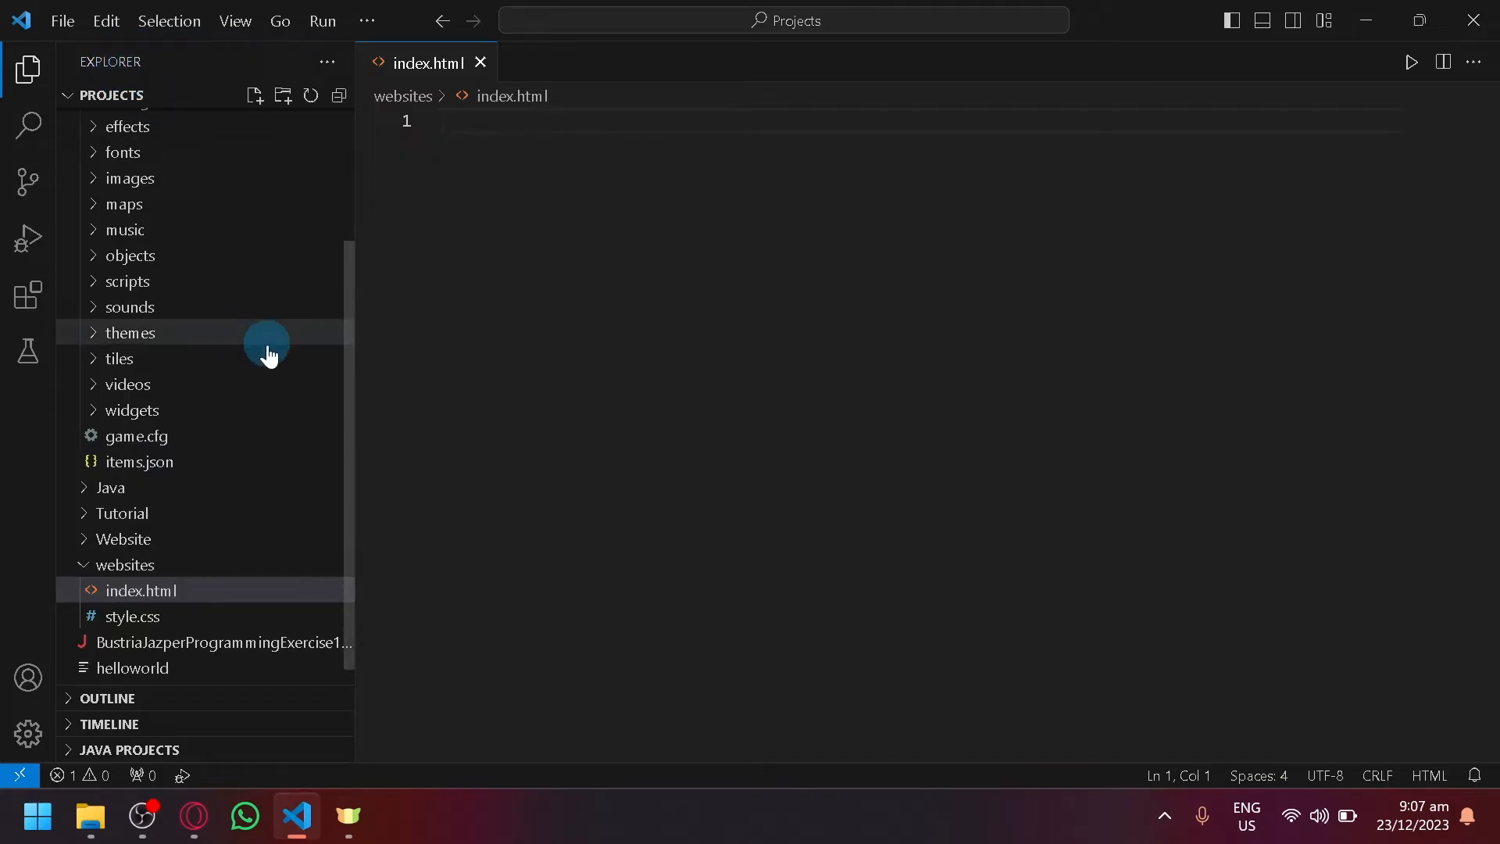
Delete index.html from the websites folder, sending it to the Recycle Bin.
{"action": "right_click", "coordinate": [139, 591]}
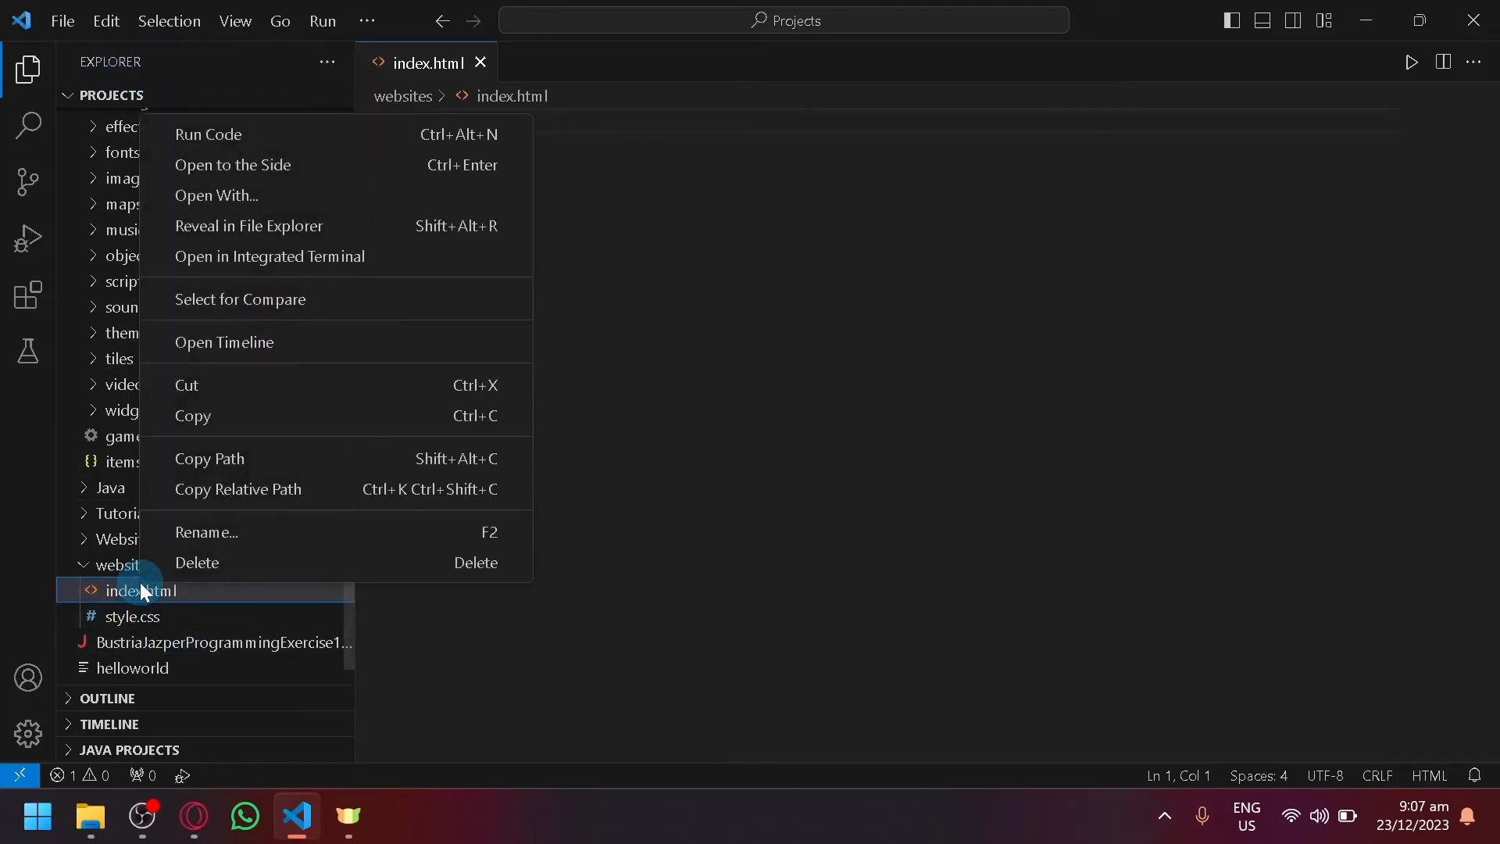
{"action": "mouse_move", "coordinate": [357, 164]}
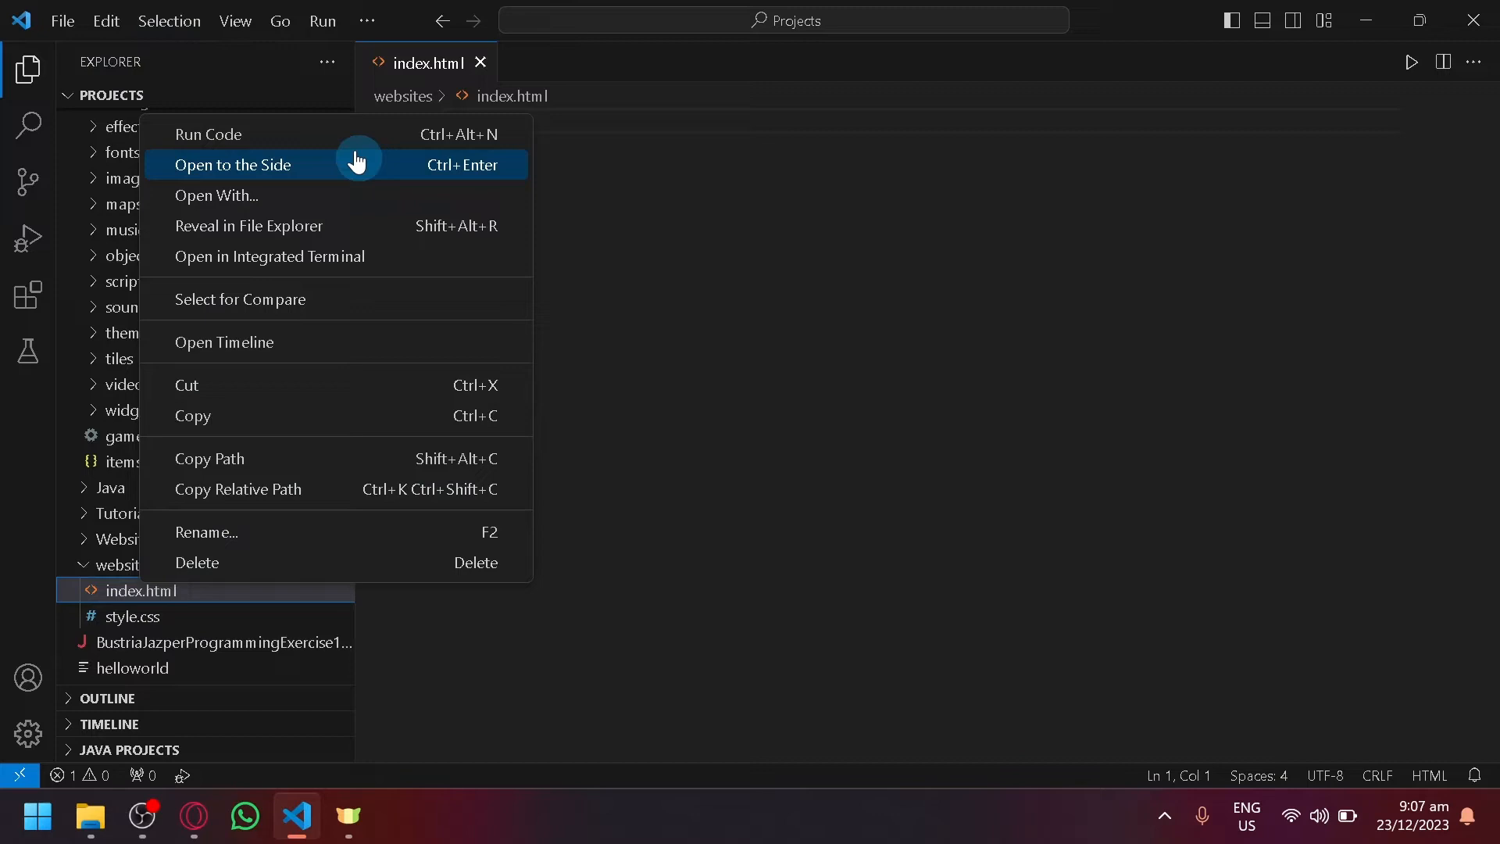
{"action": "mouse_move", "coordinate": [308, 460]}
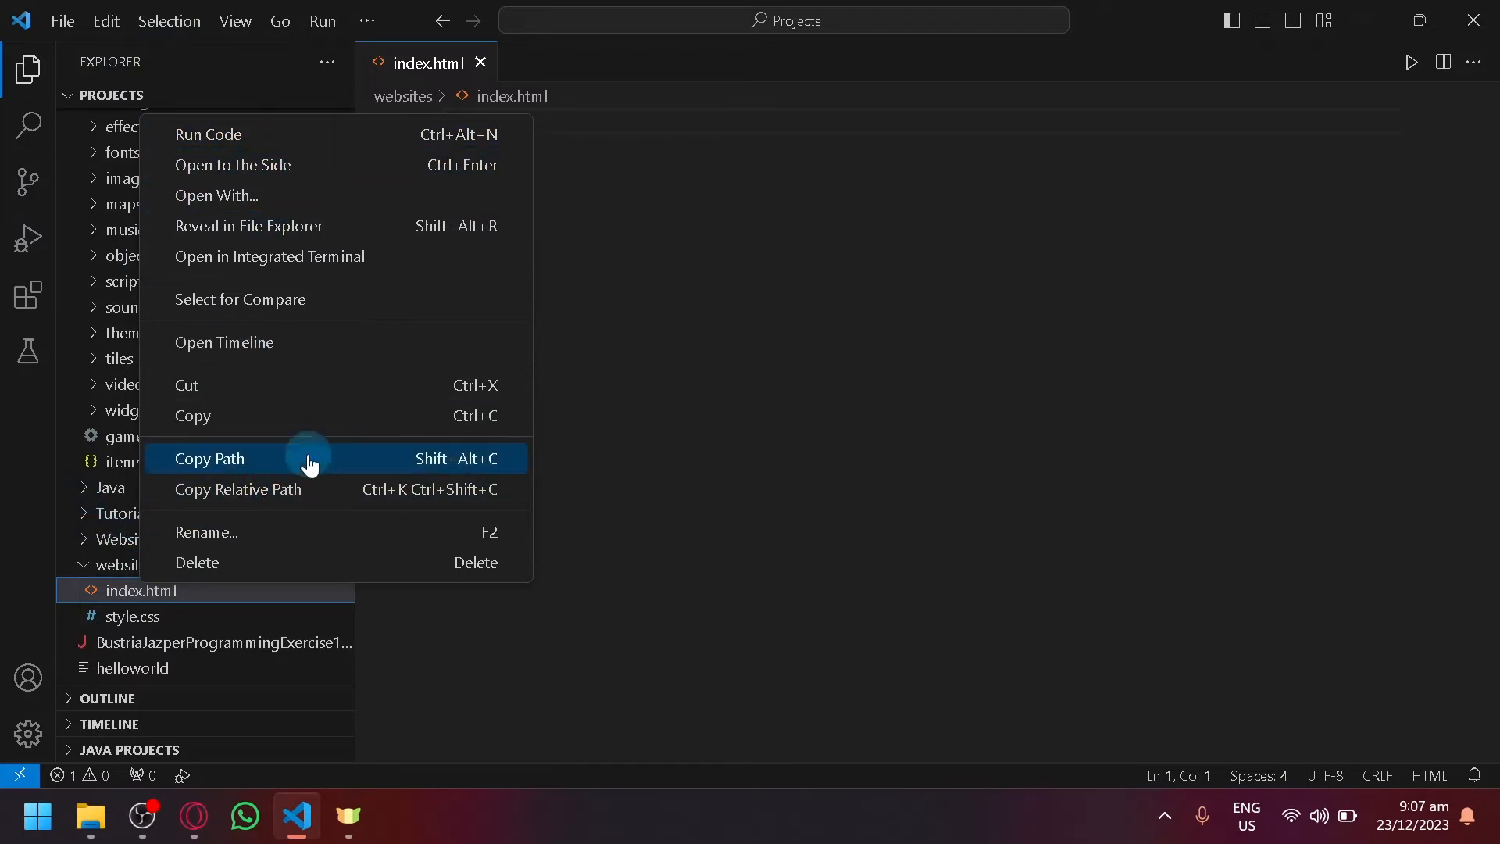
{"action": "mouse_move", "coordinate": [249, 627]}
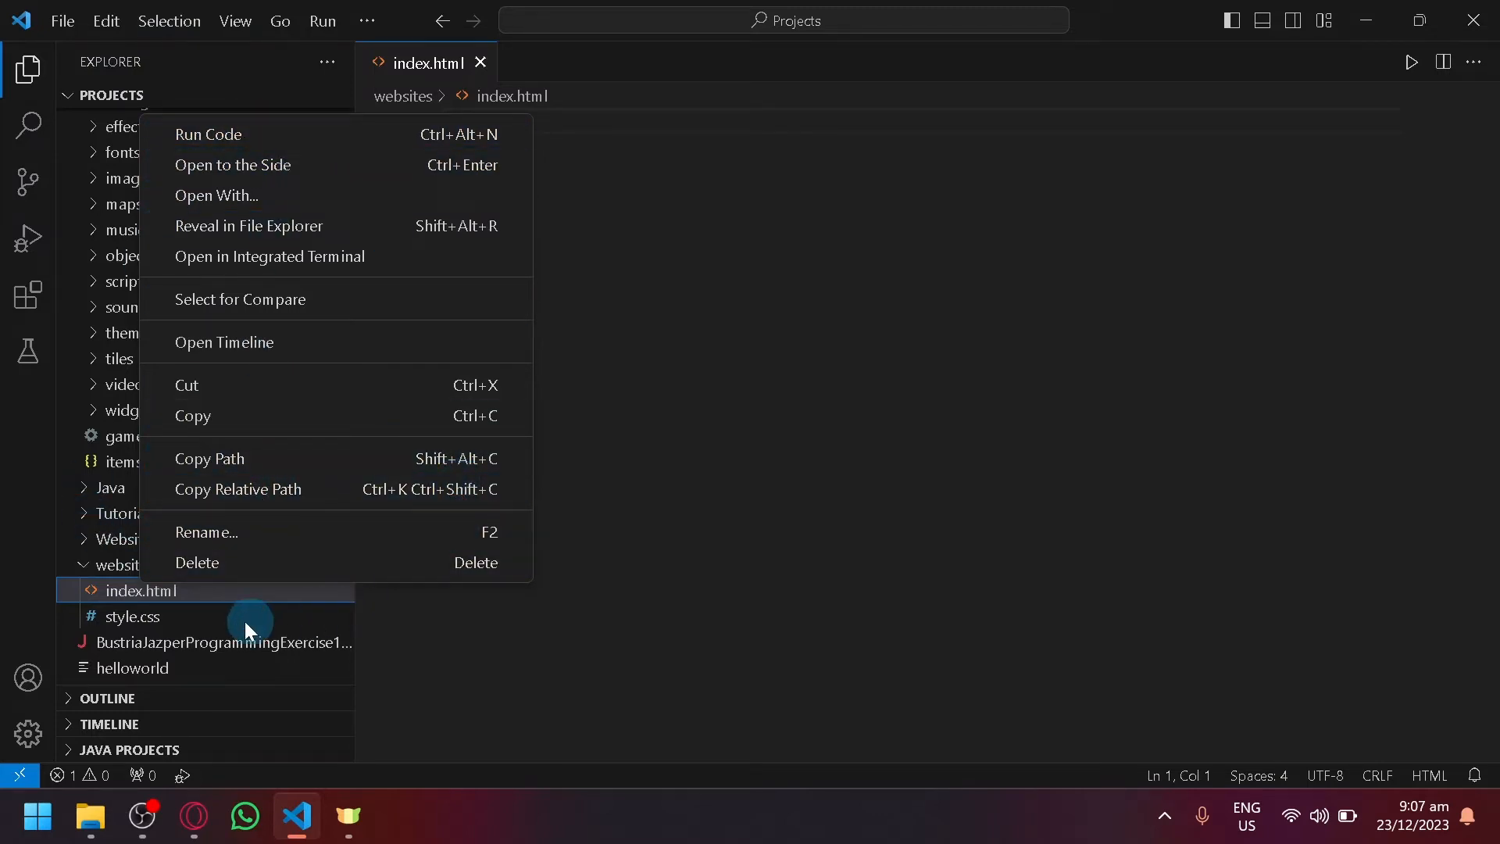
{"action": "left_click", "coordinate": [197, 563]}
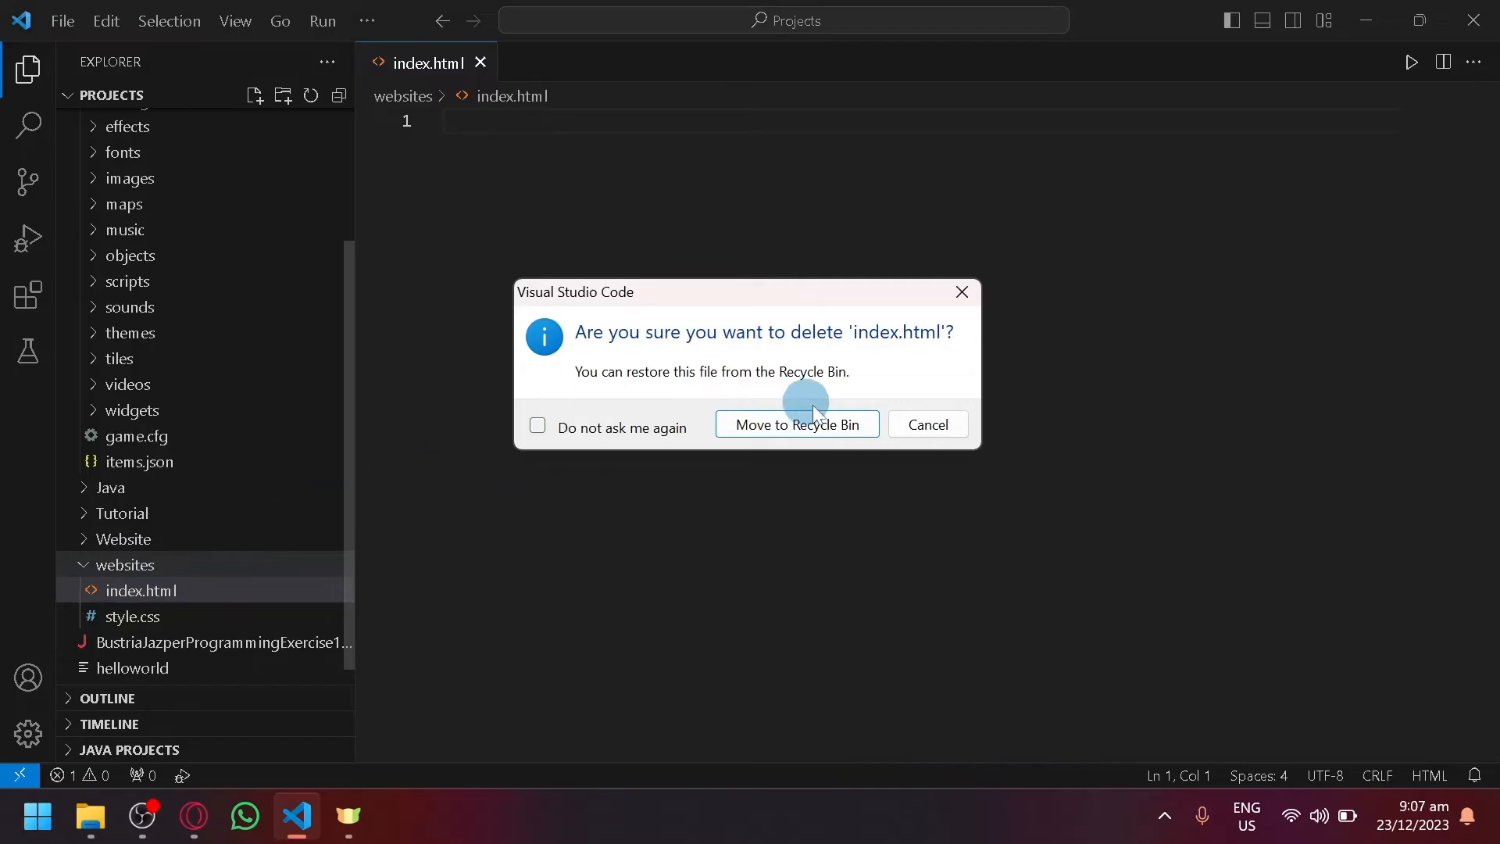
{"action": "mouse_move", "coordinate": [775, 359]}
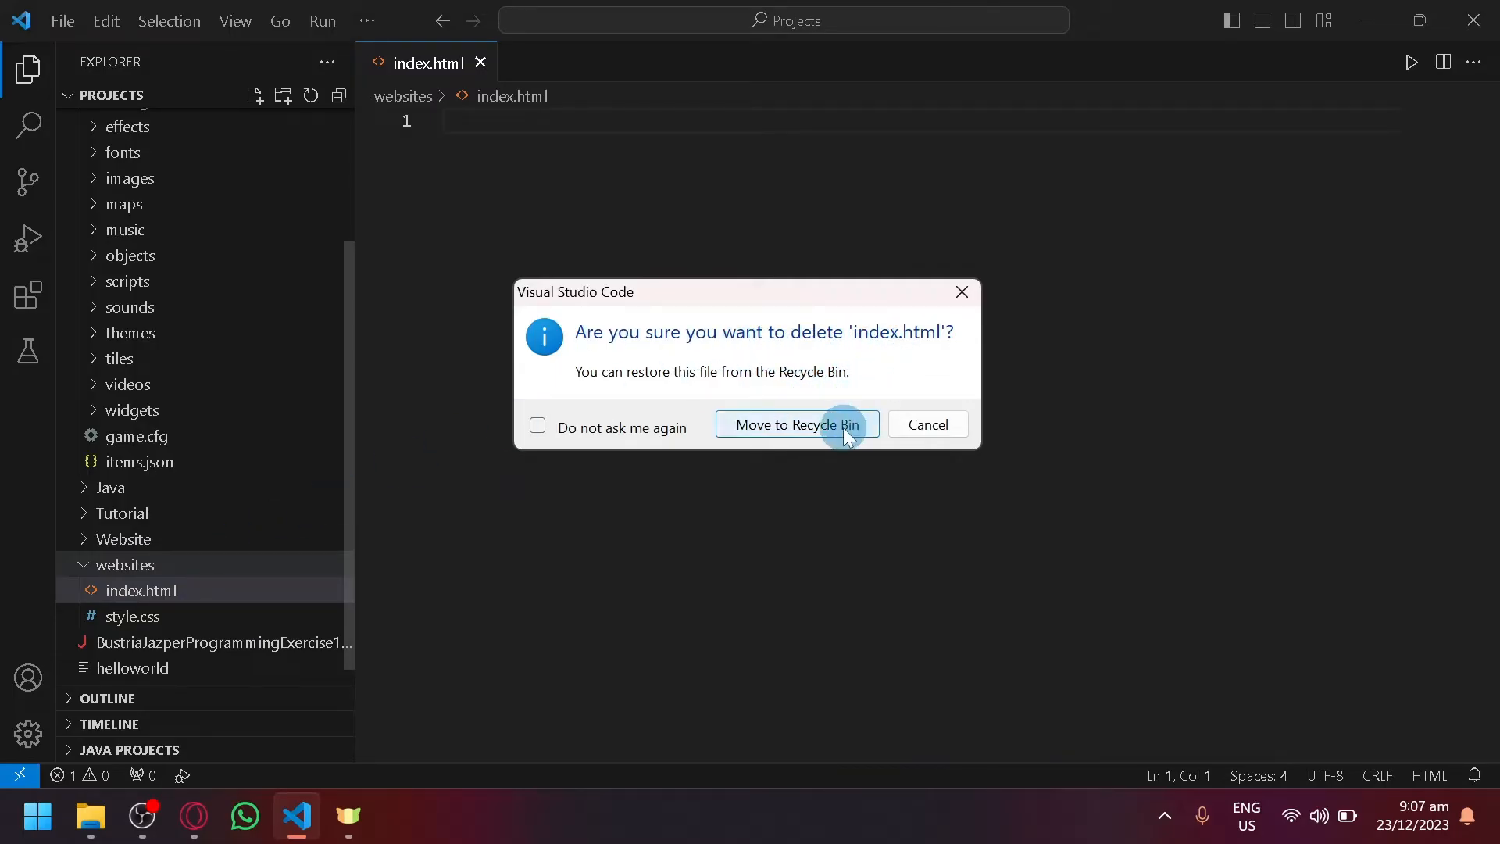
{"action": "left_click", "coordinate": [797, 423]}
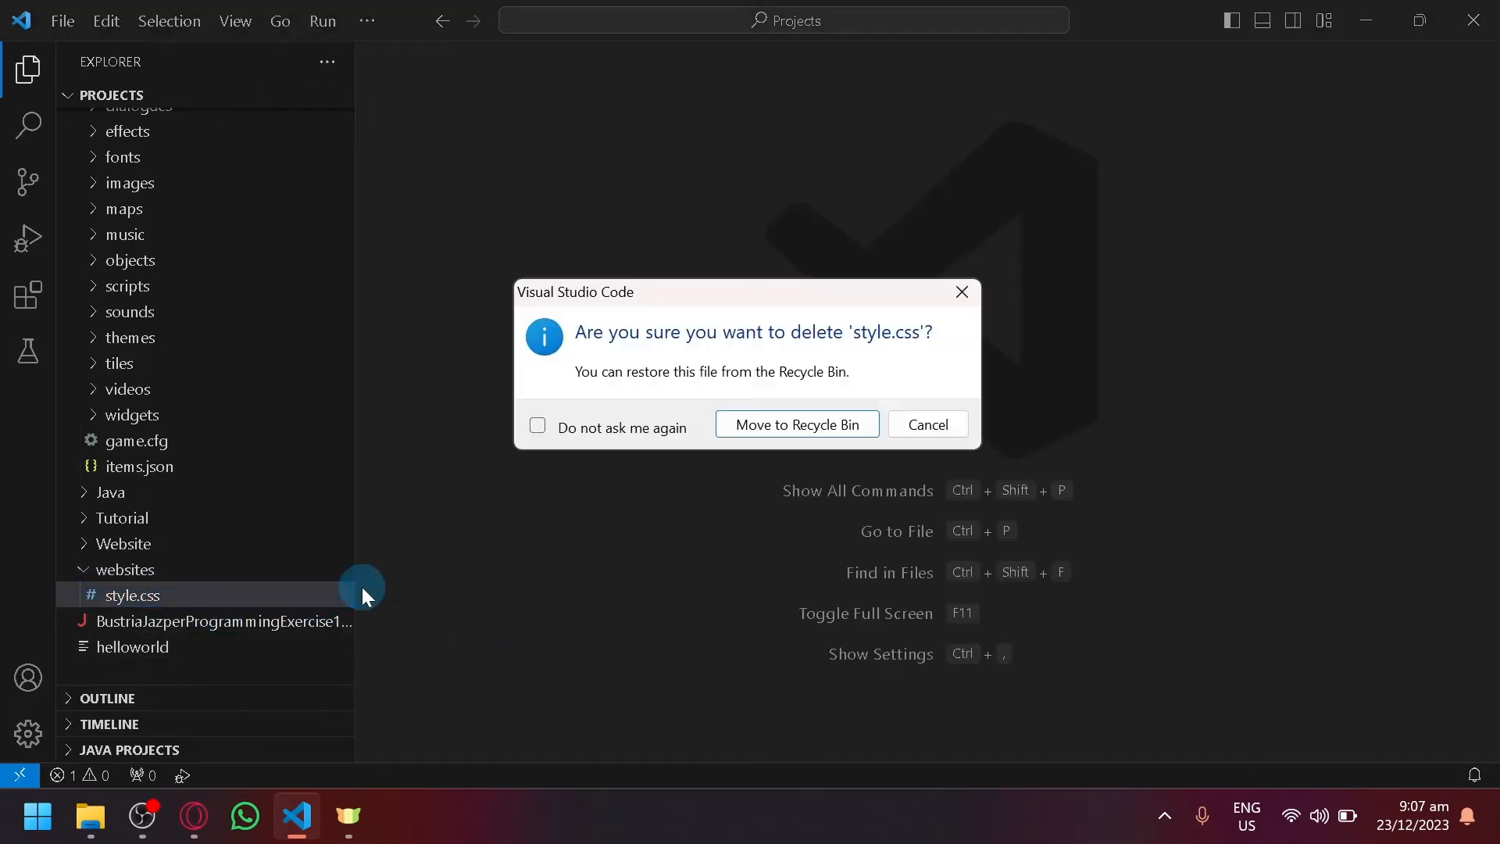
Confirm moving style.css to the Recycle Bin.
{"action": "left_click", "coordinate": [926, 423]}
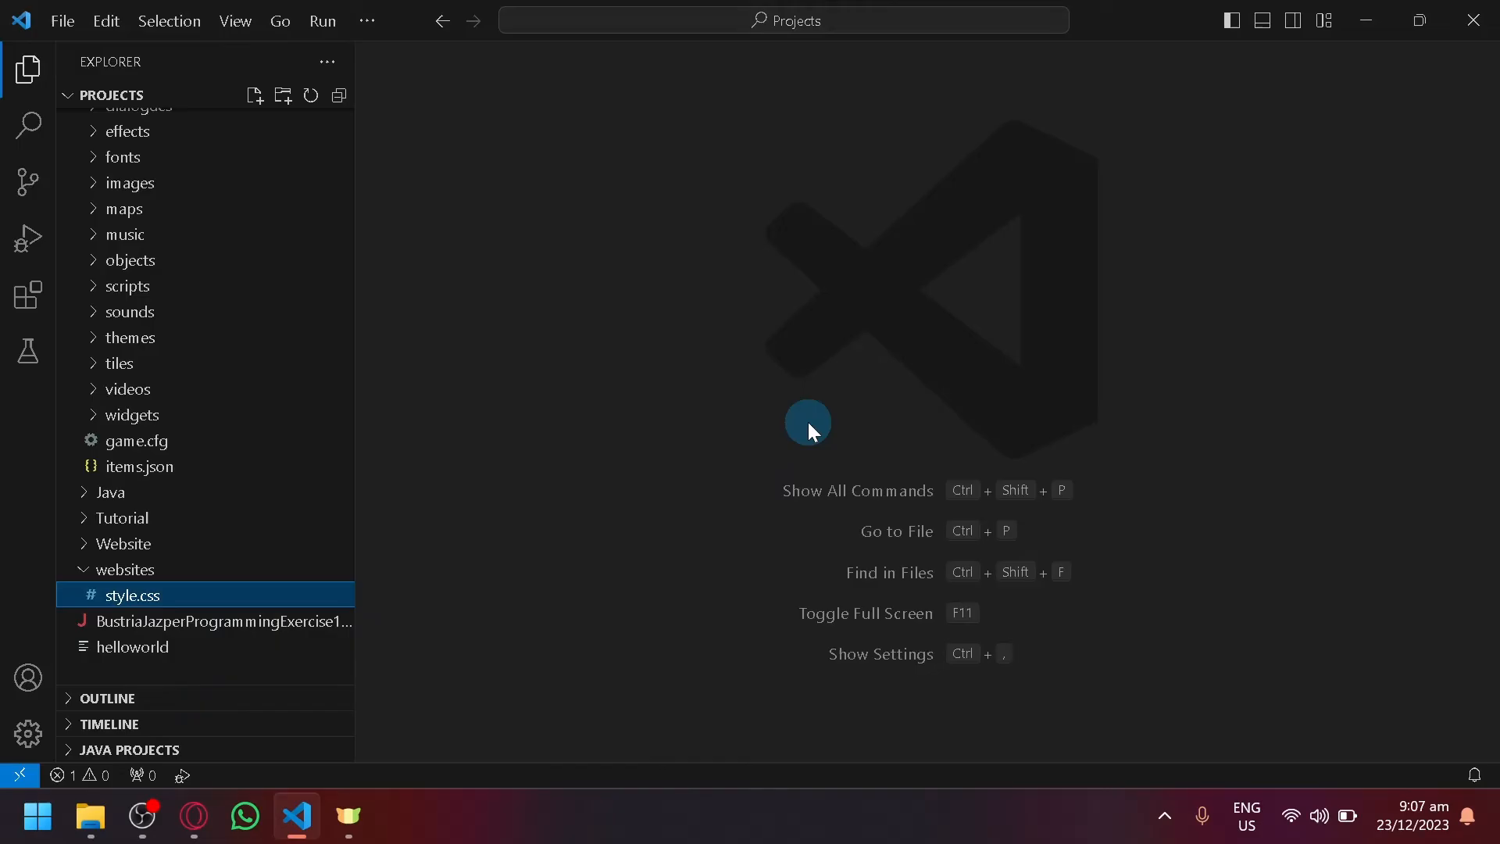
{"action": "left_click", "coordinate": [220, 621]}
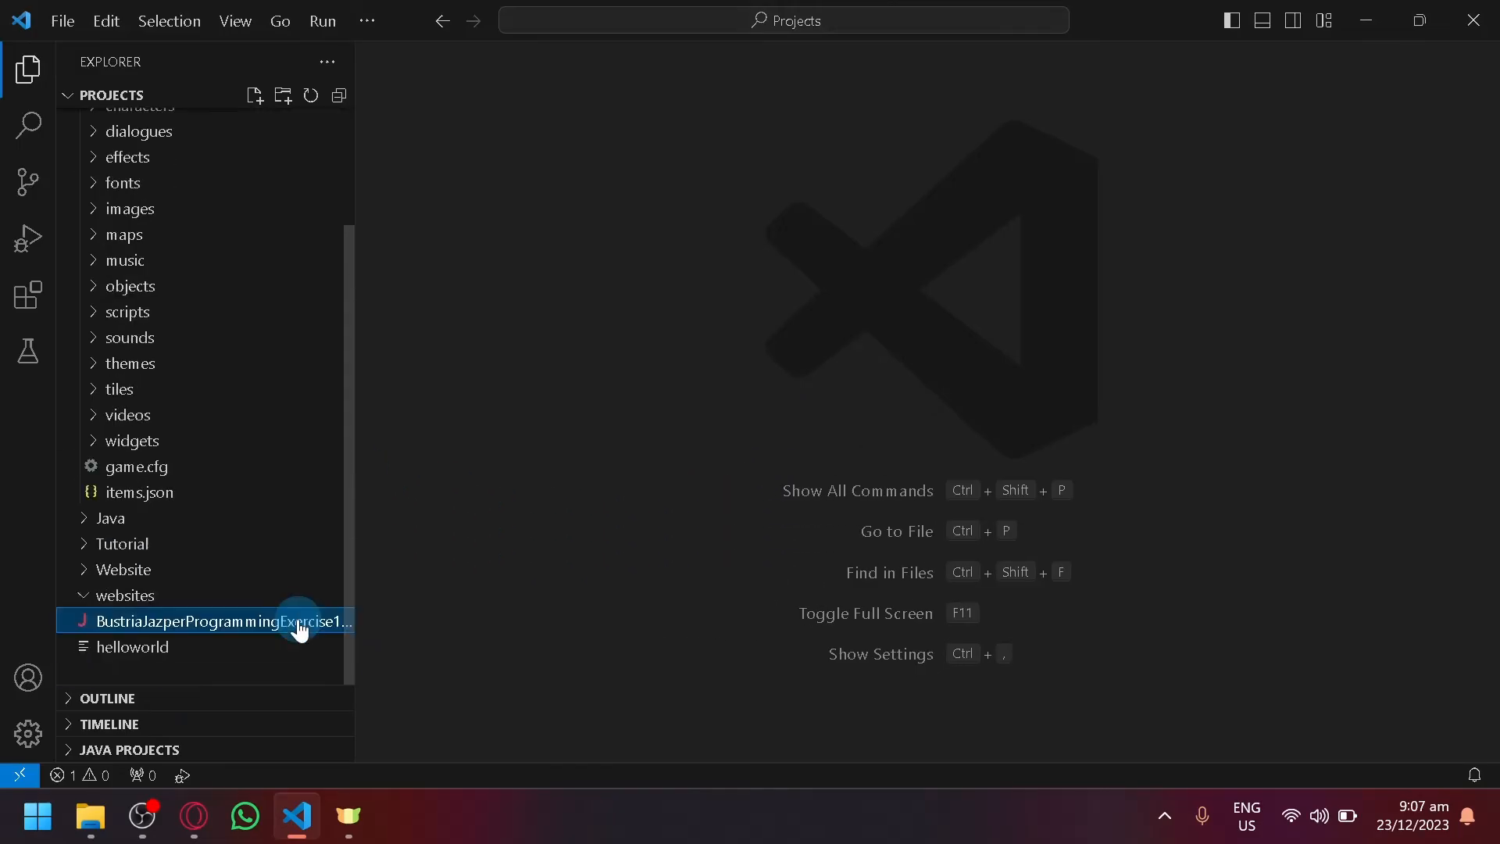
{"action": "mouse_move", "coordinate": [241, 641]}
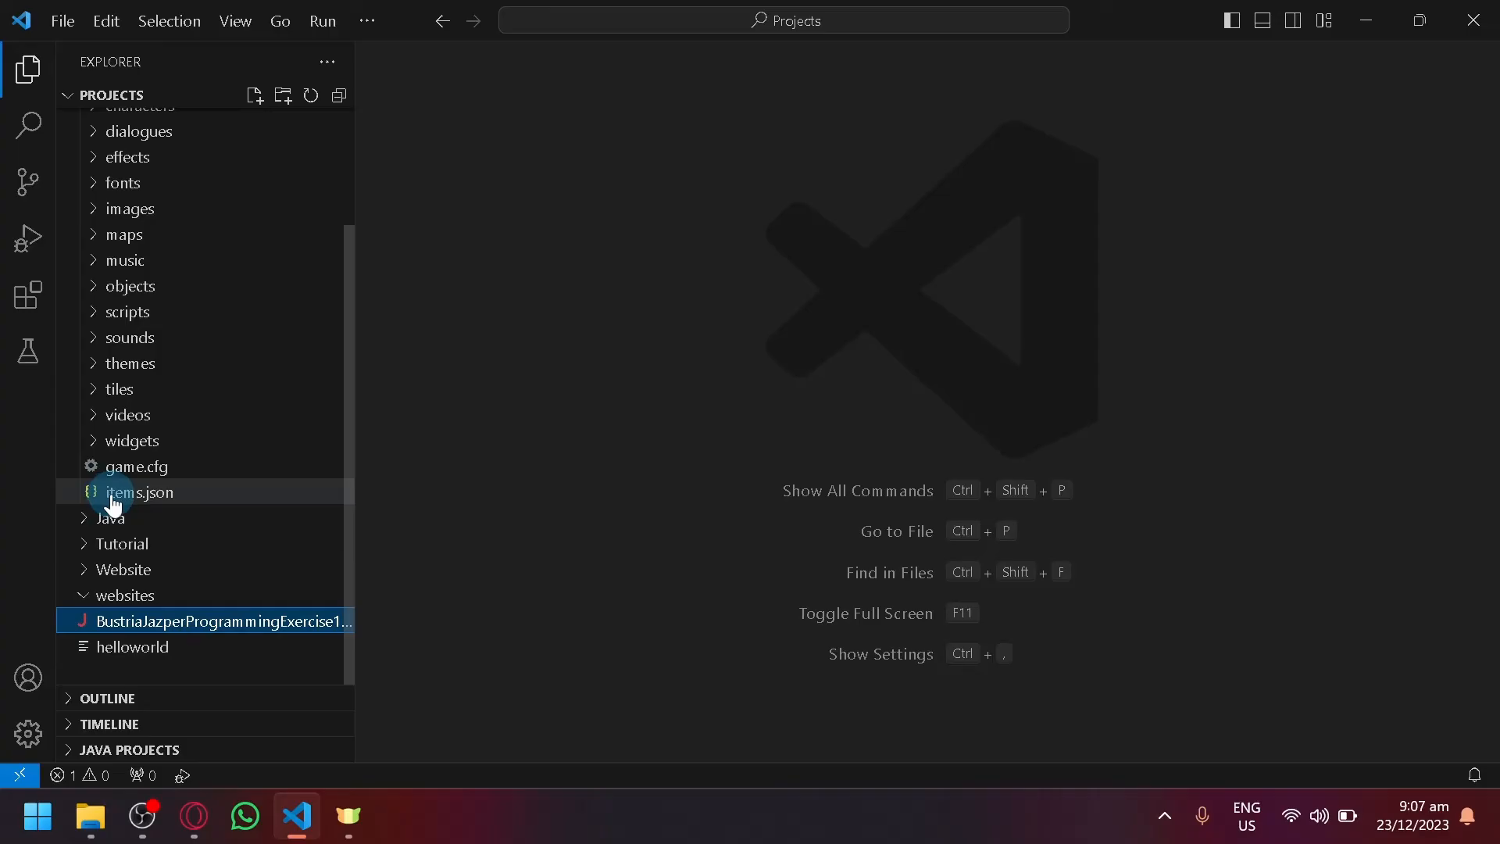
Delete items.json from the Funnn project, choosing Delete Permanently.
{"action": "right_click", "coordinate": [136, 493]}
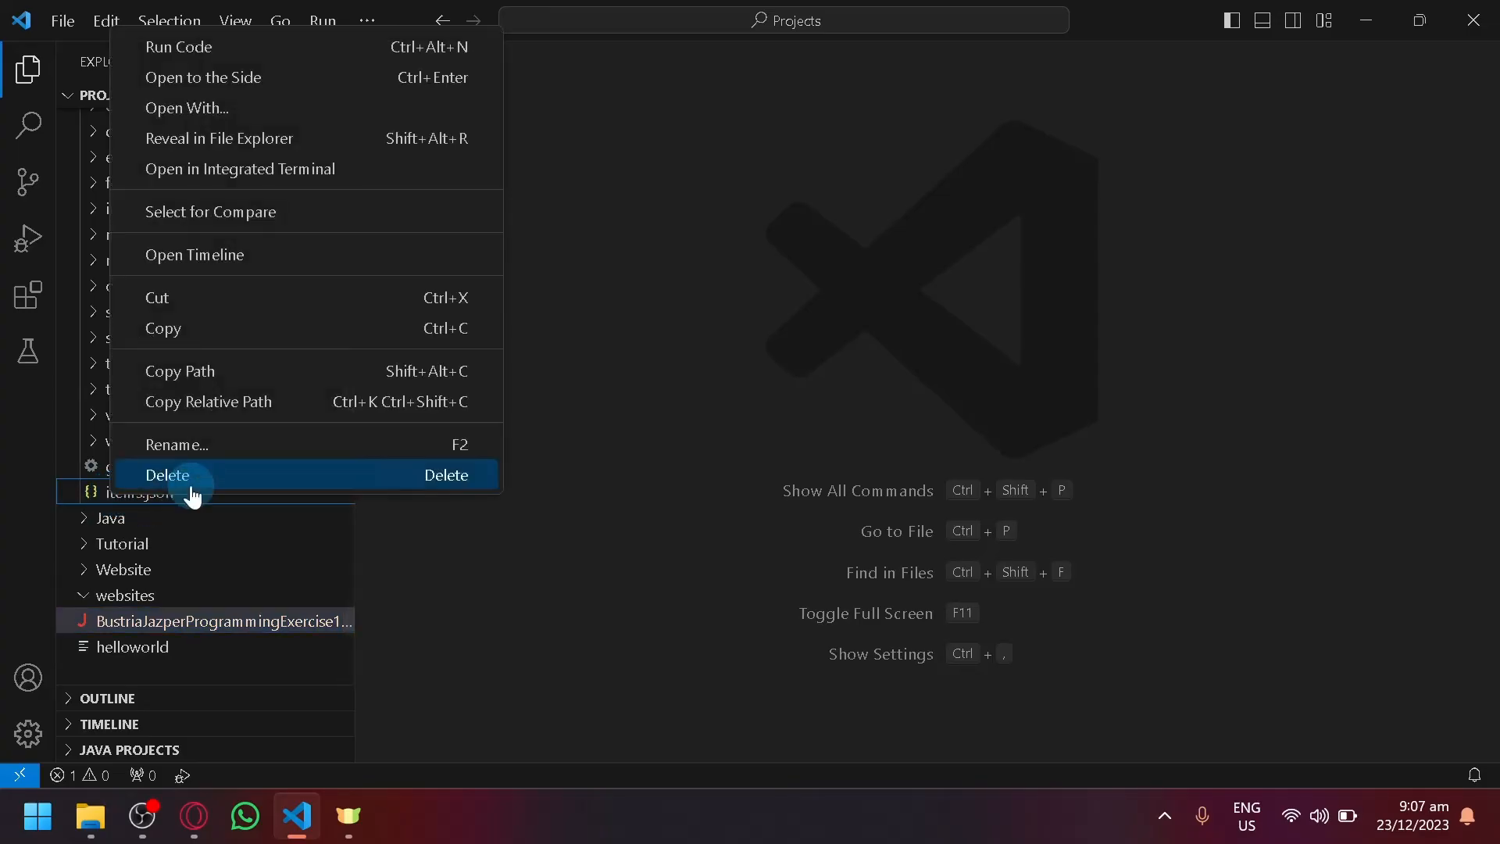
{"action": "left_click", "coordinate": [167, 475]}
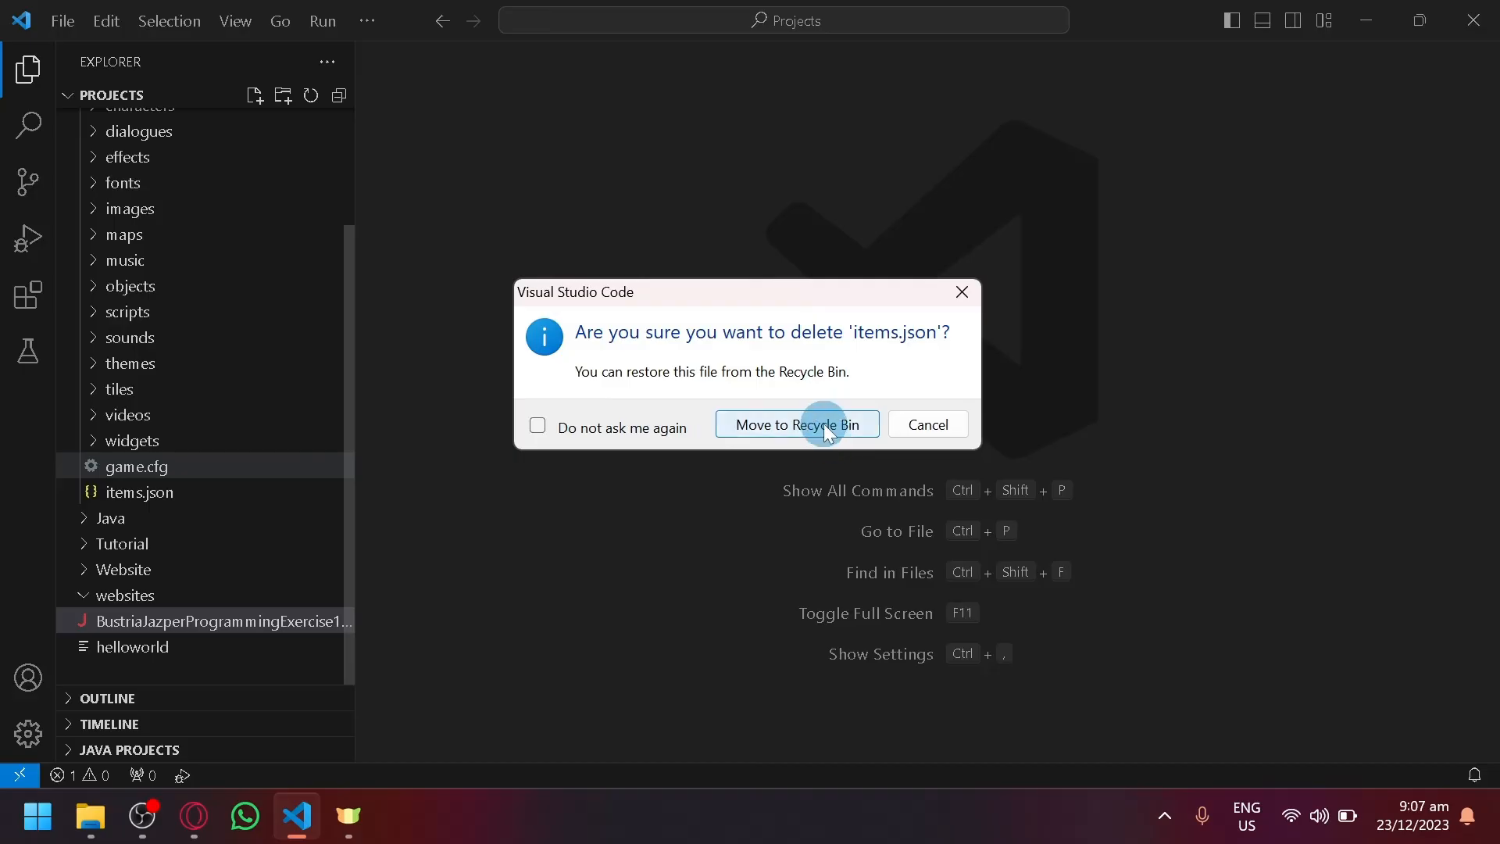
{"action": "left_click", "coordinate": [795, 423]}
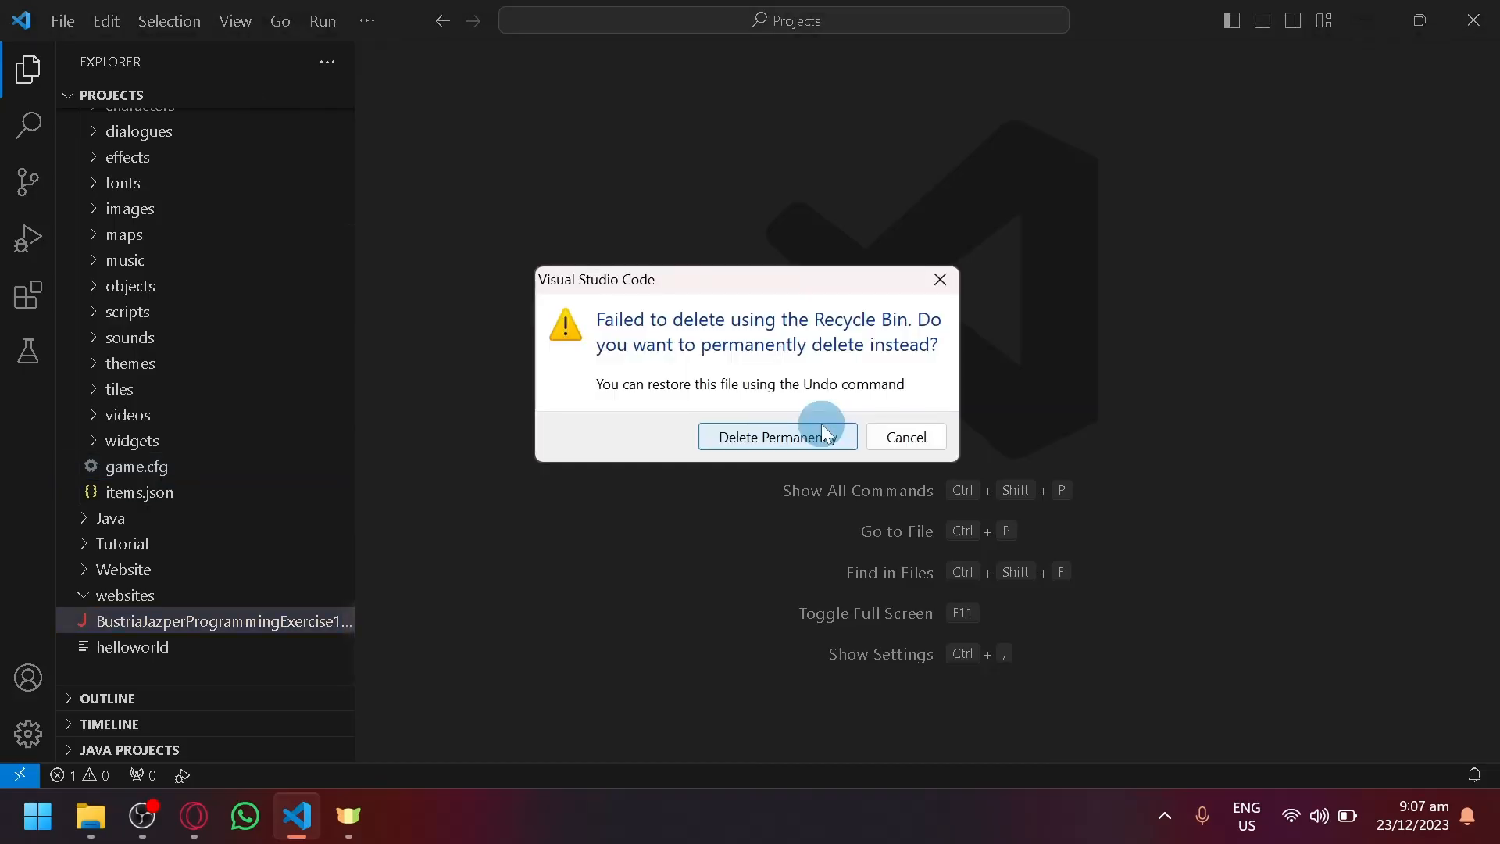
{"action": "left_click", "coordinate": [776, 437]}
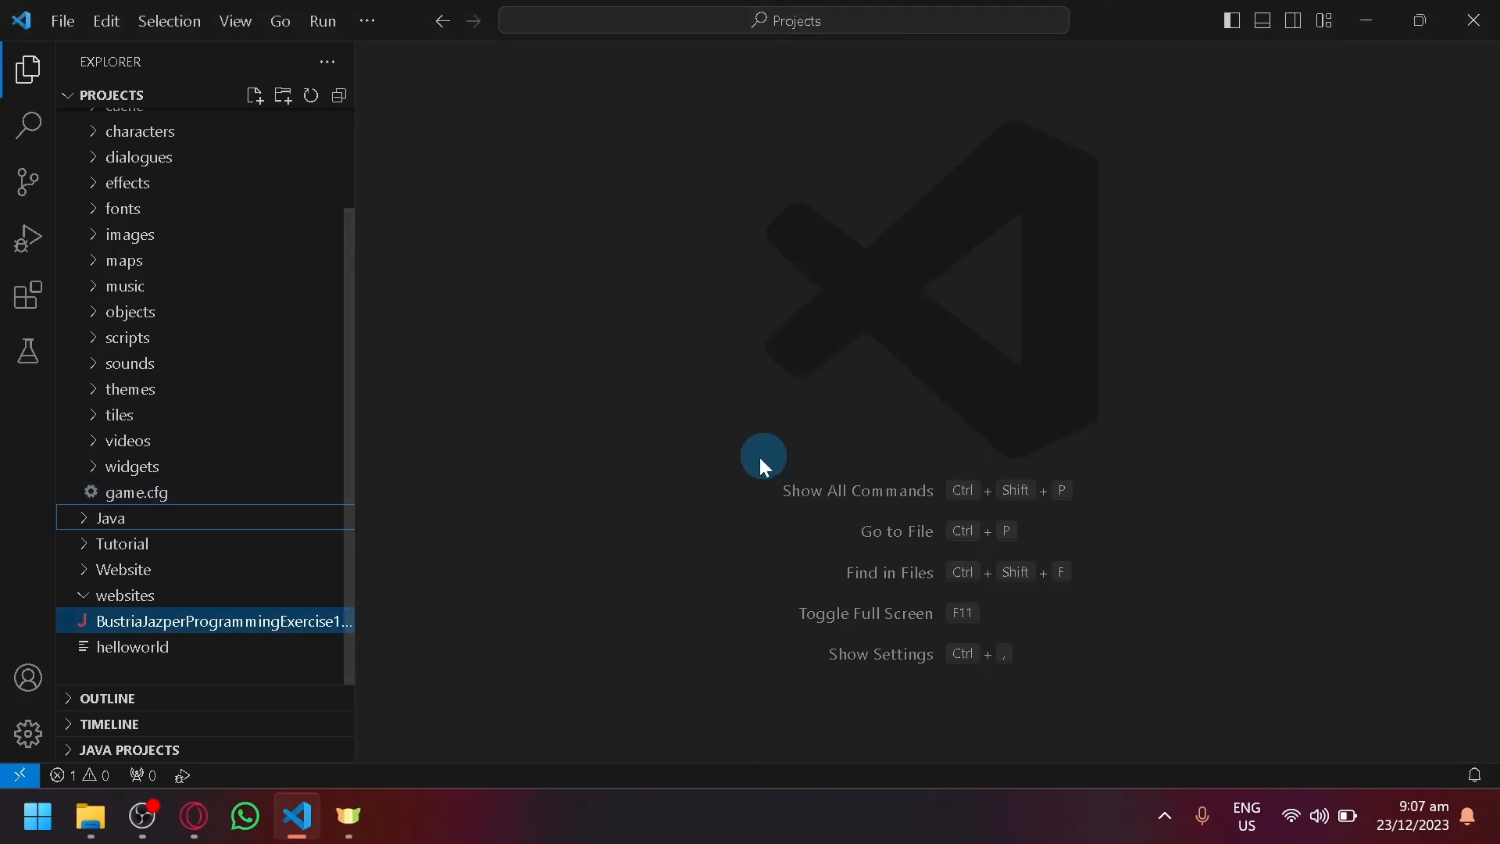
{"action": "mouse_move", "coordinate": [270, 630]}
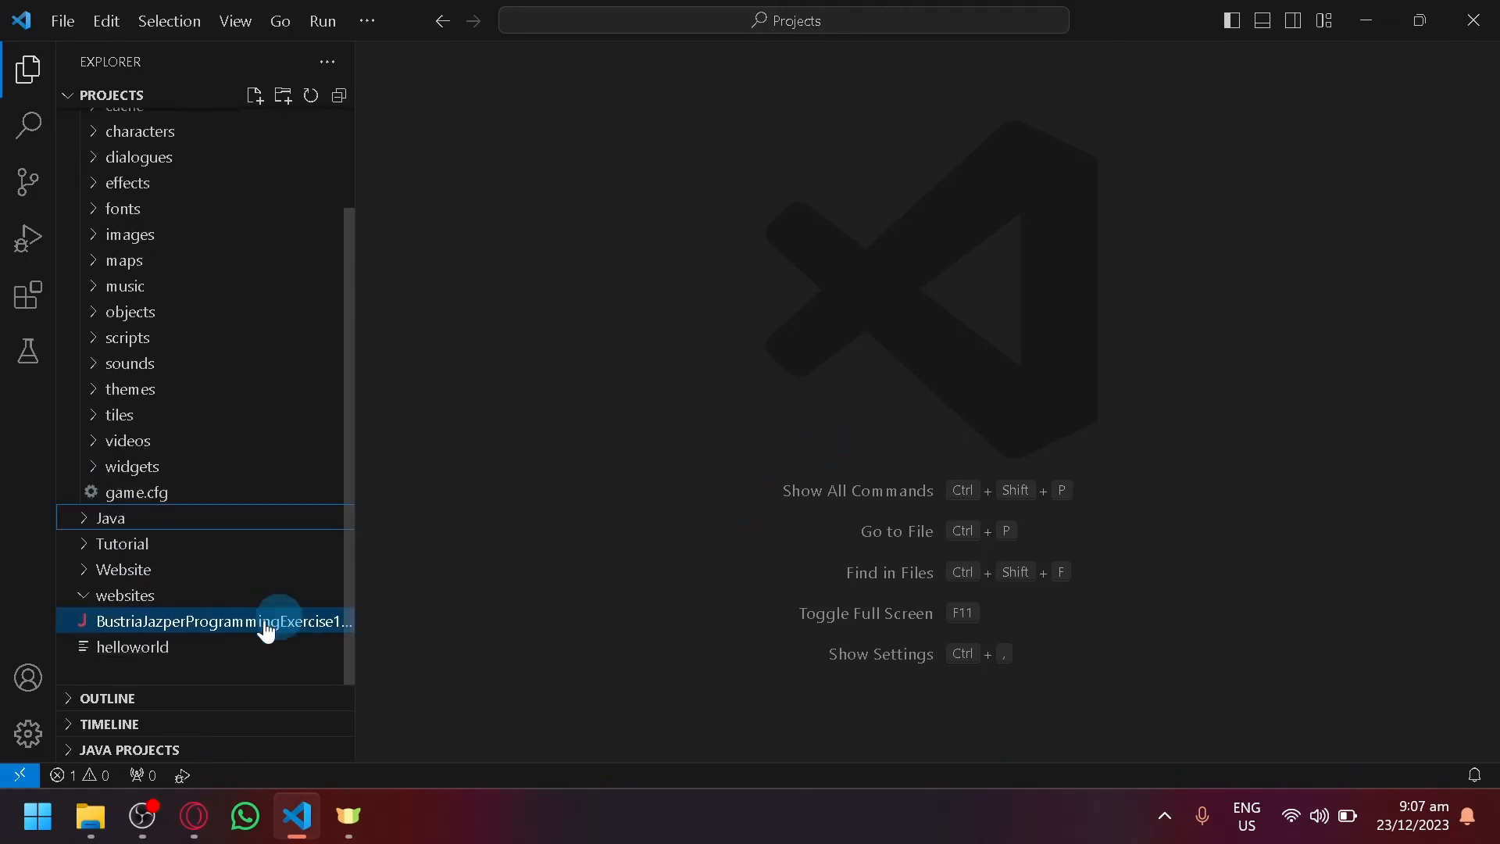
{"action": "scroll", "scroll_direction": "up", "scroll_amount": 3}
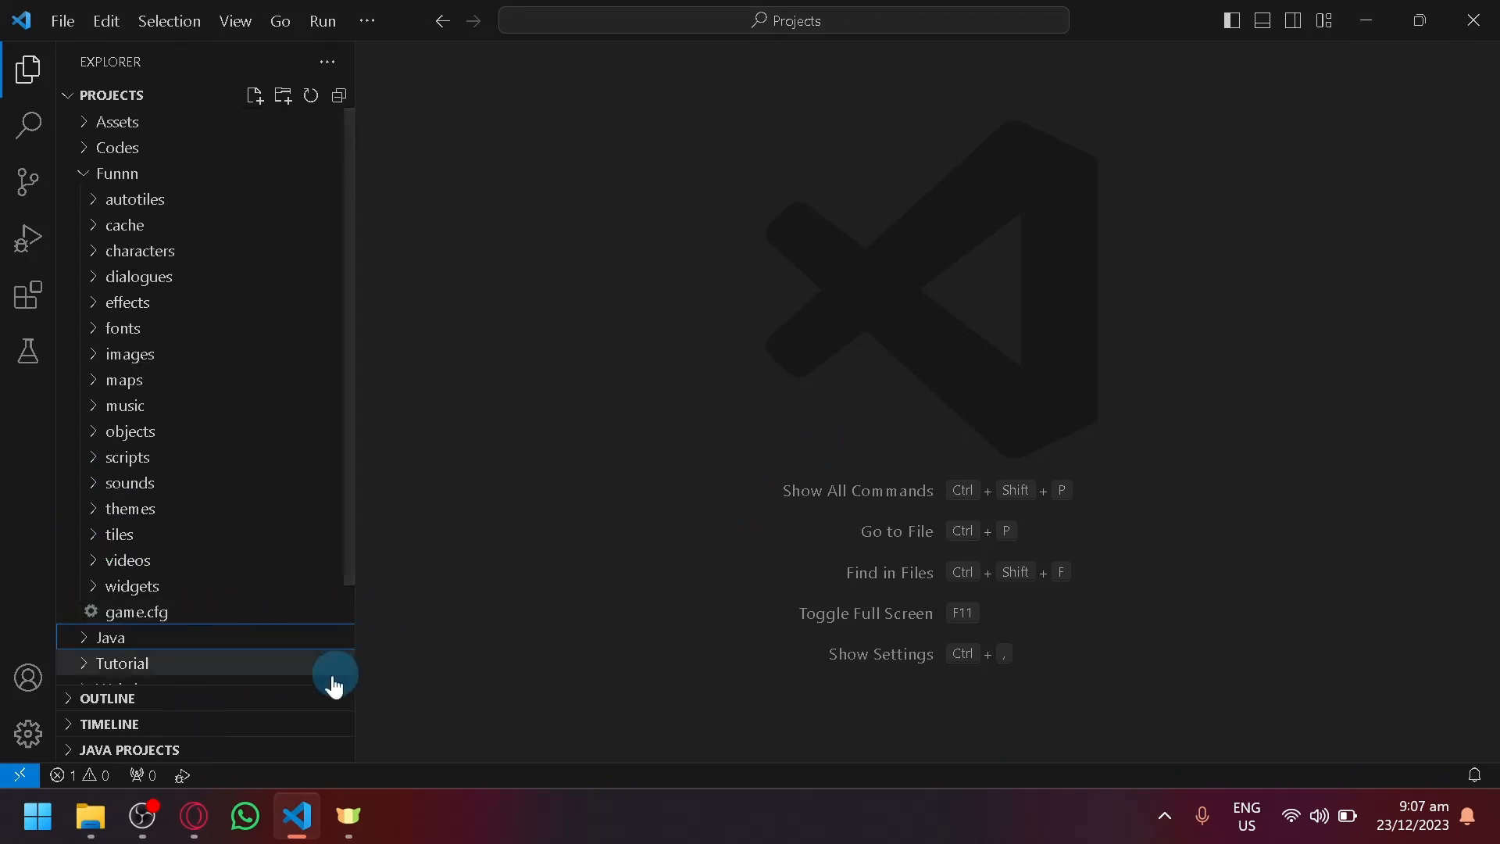